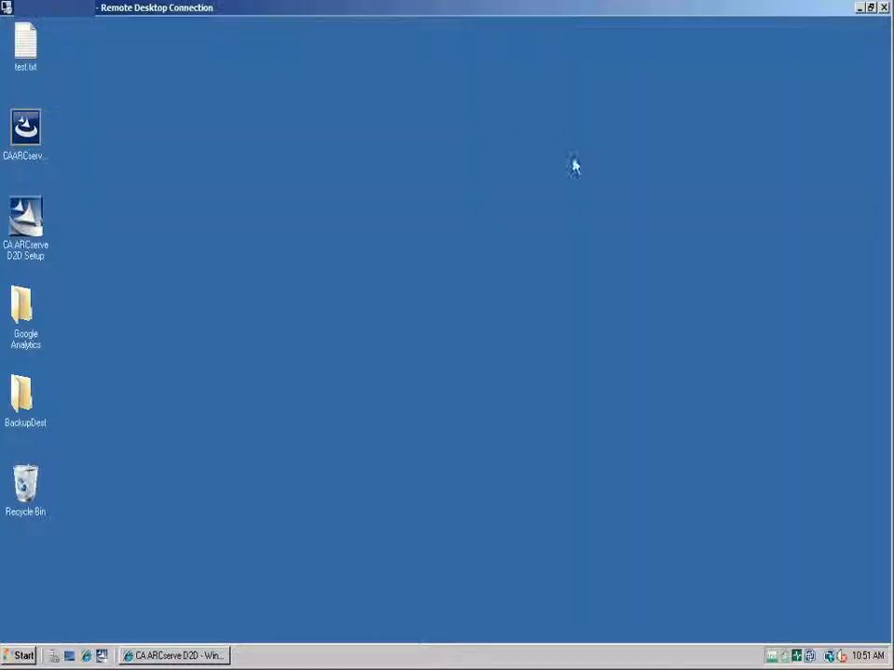
{"action": "mouse_move", "coordinate": [773, 657]}
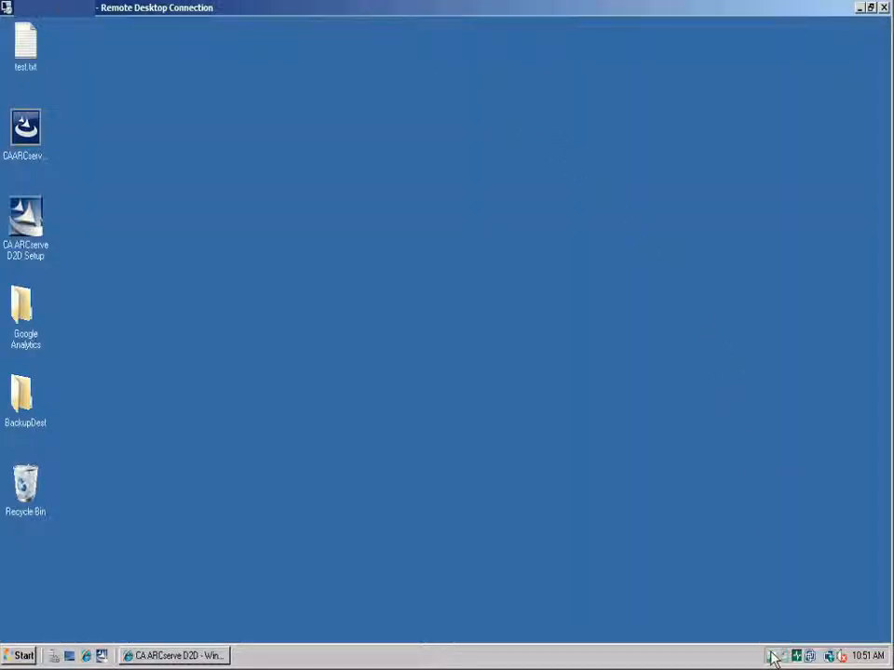
Open D2D Settings from the tray icon to view the File Copy settings
{"action": "left_click", "coordinate": [777, 657]}
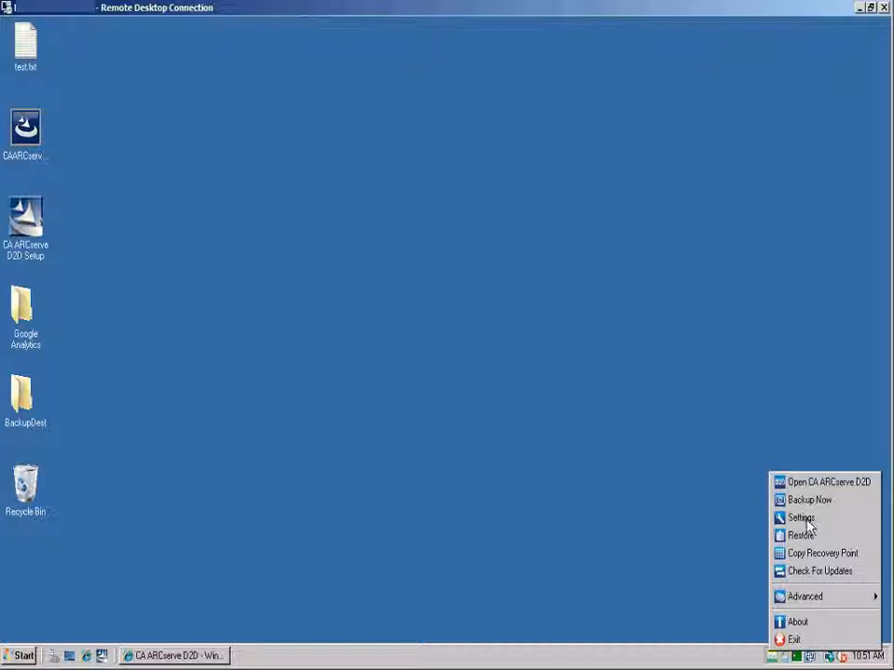
{"action": "left_click", "coordinate": [801, 518]}
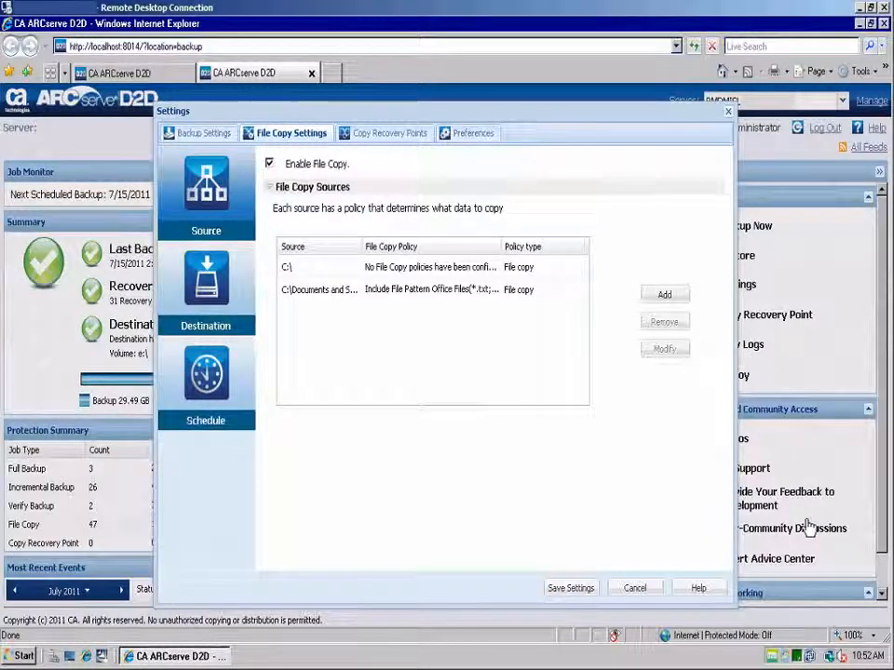
Start adding a new file copy source through the Policy type prompt
{"action": "left_click", "coordinate": [269, 163]}
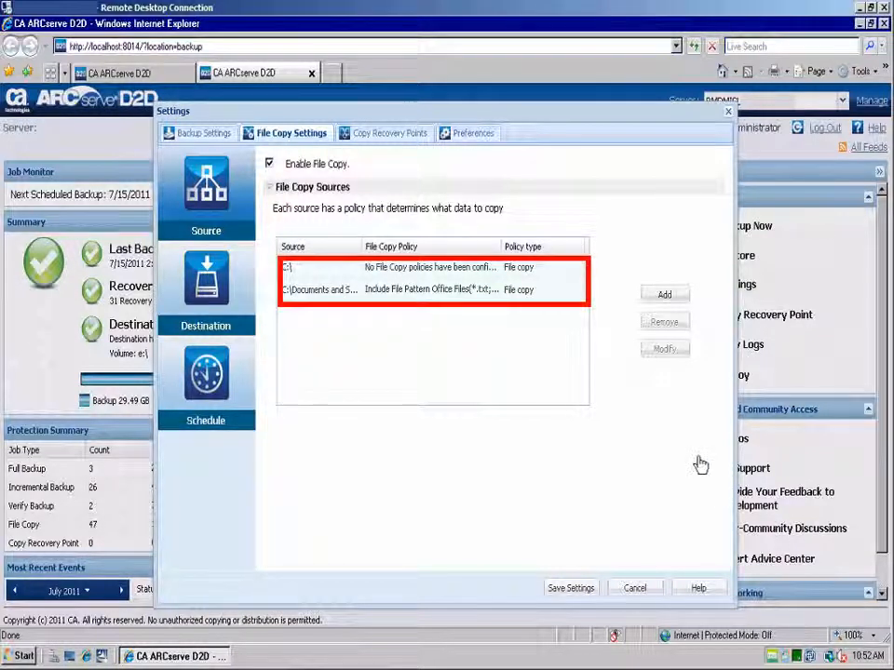
{"action": "left_click", "coordinate": [664, 295]}
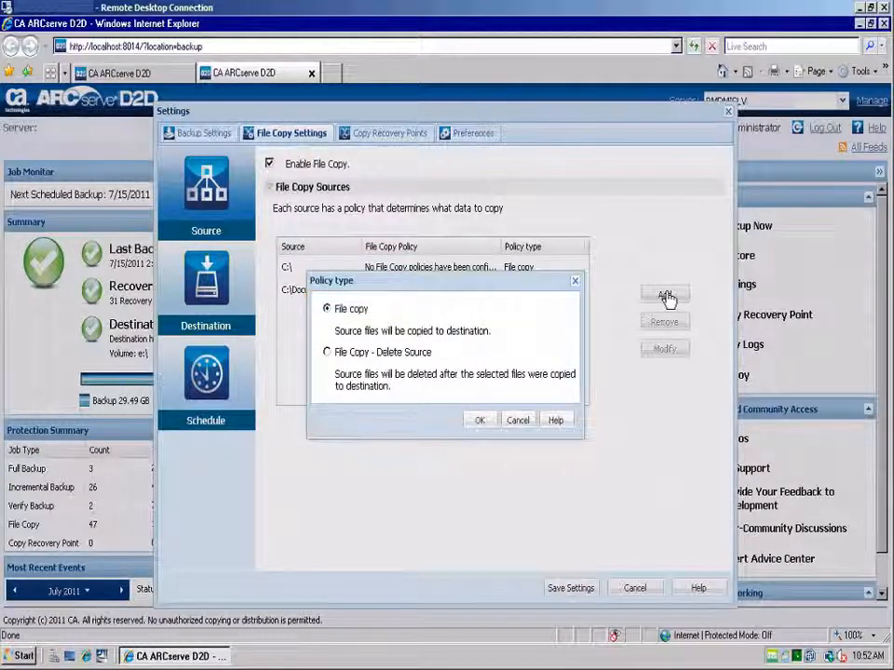
Keep 'File copy' as the policy type and confirm it
{"action": "left_click", "coordinate": [327, 352]}
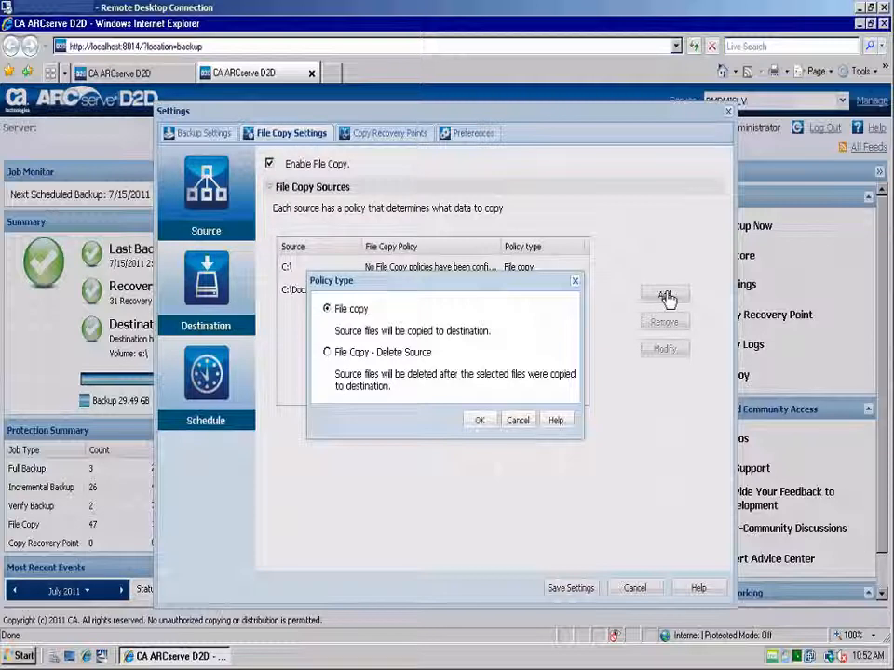
{"action": "mouse_move", "coordinate": [538, 324]}
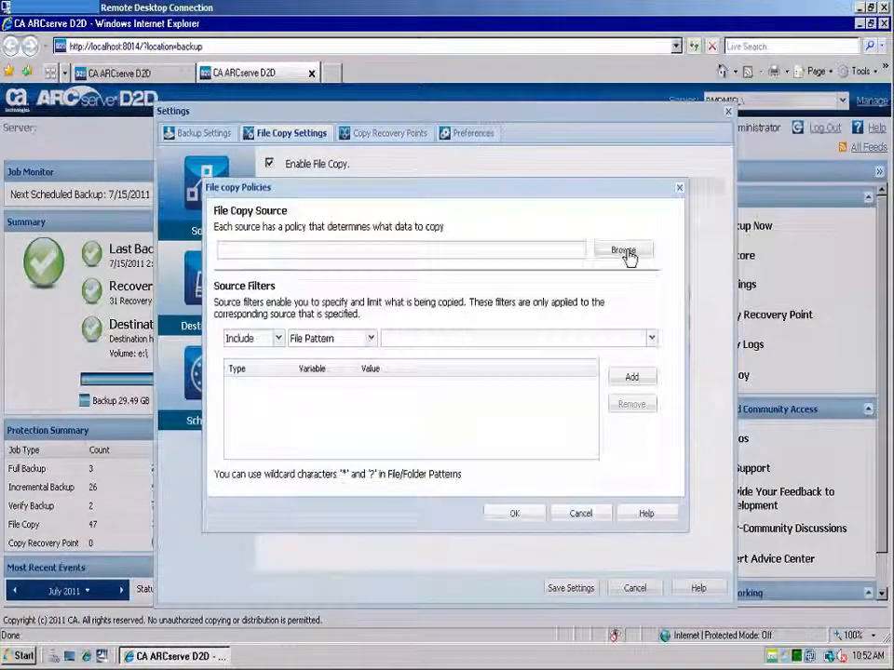
Choose C:\Documents and Settings as the new policy's source folder
{"action": "left_click", "coordinate": [623, 249]}
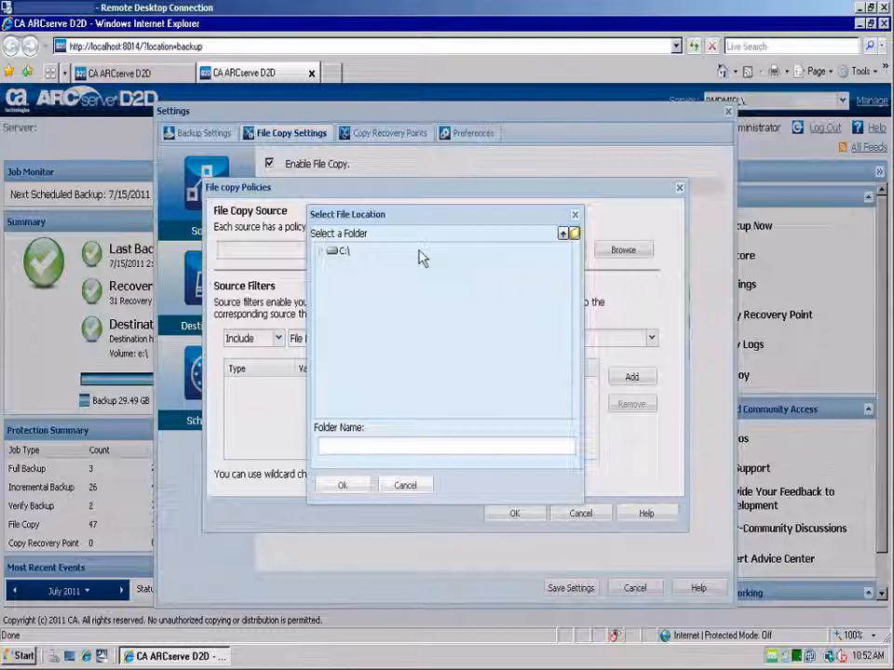
{"action": "left_click", "coordinate": [330, 250]}
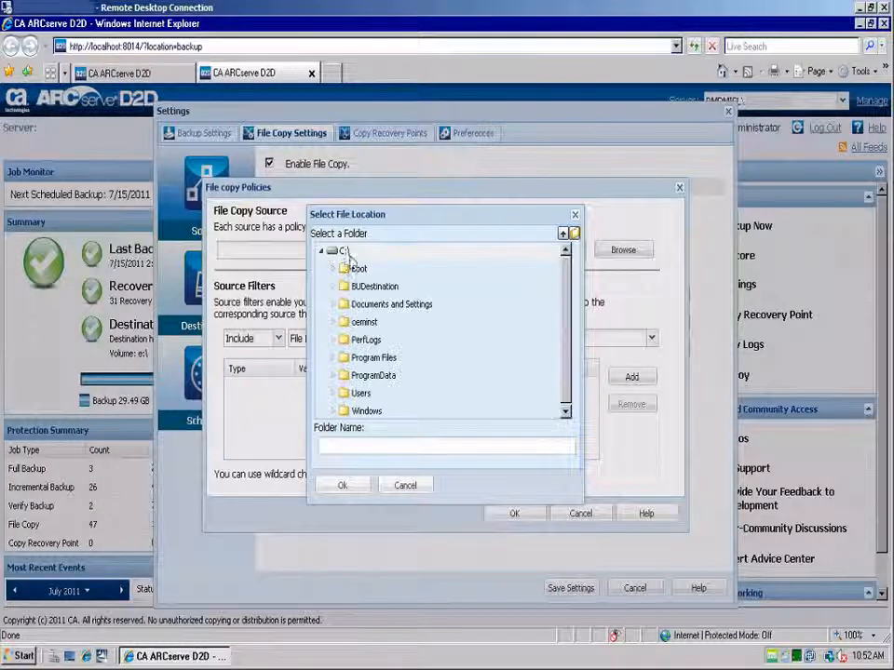
{"action": "left_click", "coordinate": [391, 304]}
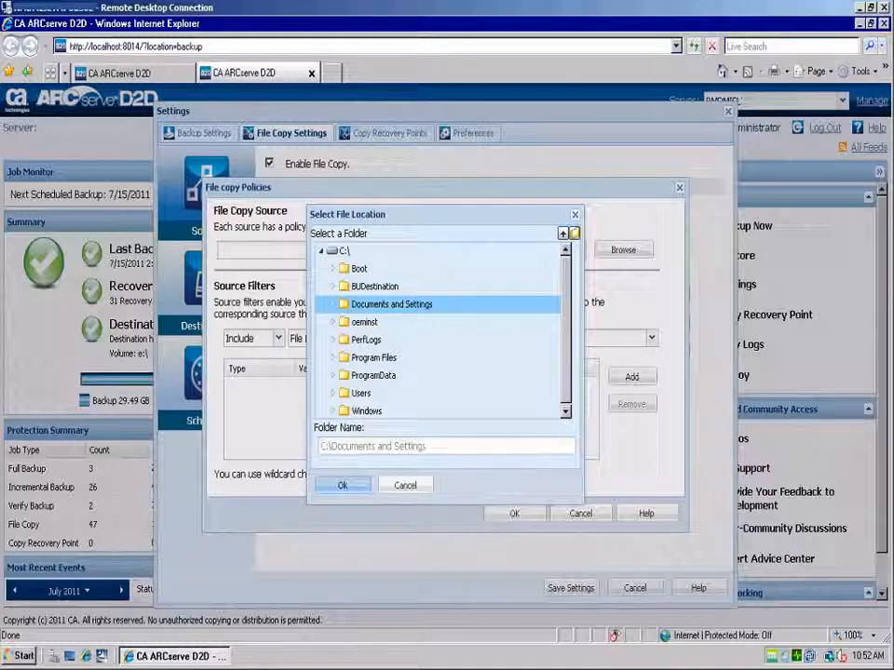
{"action": "left_click", "coordinate": [342, 486]}
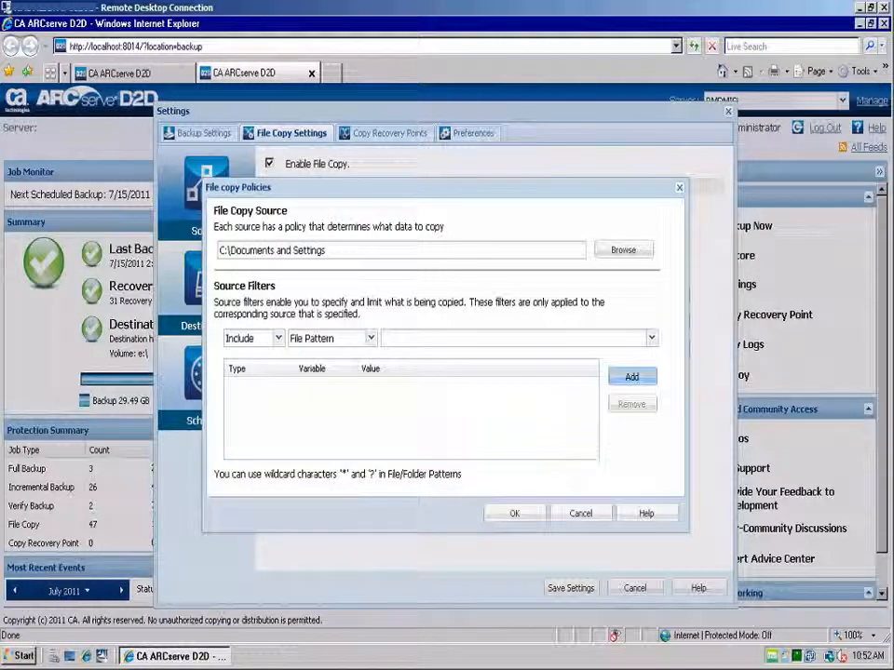
Add an Office Files include filter and save the new source policy
{"action": "left_click", "coordinate": [650, 337]}
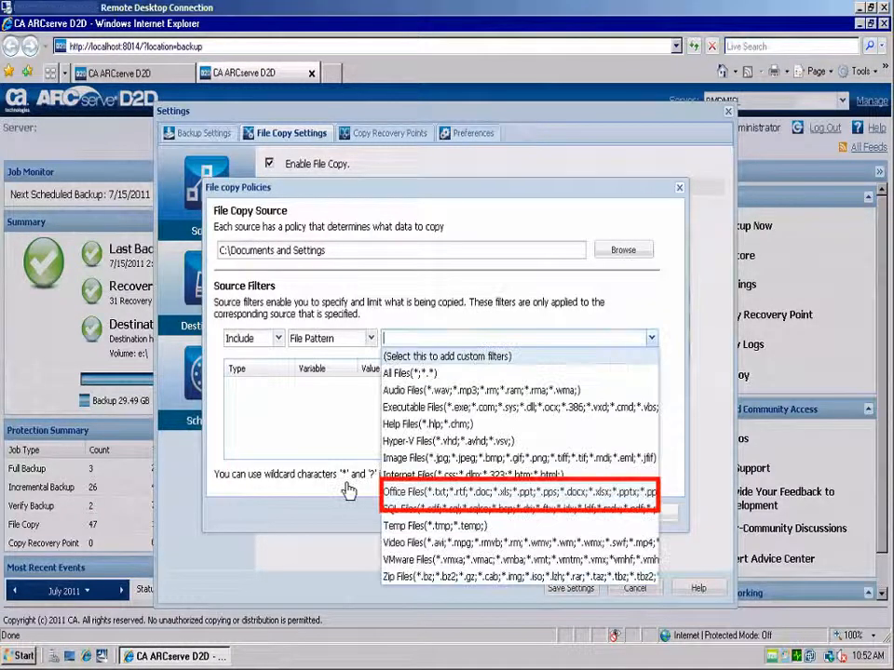
{"action": "left_click", "coordinate": [517, 492]}
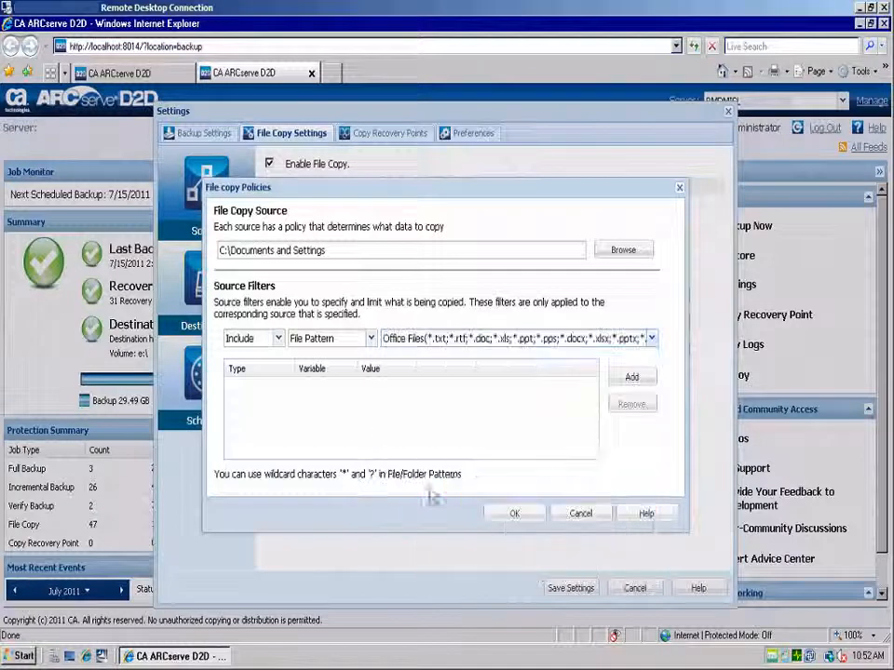
{"action": "left_click", "coordinate": [632, 377]}
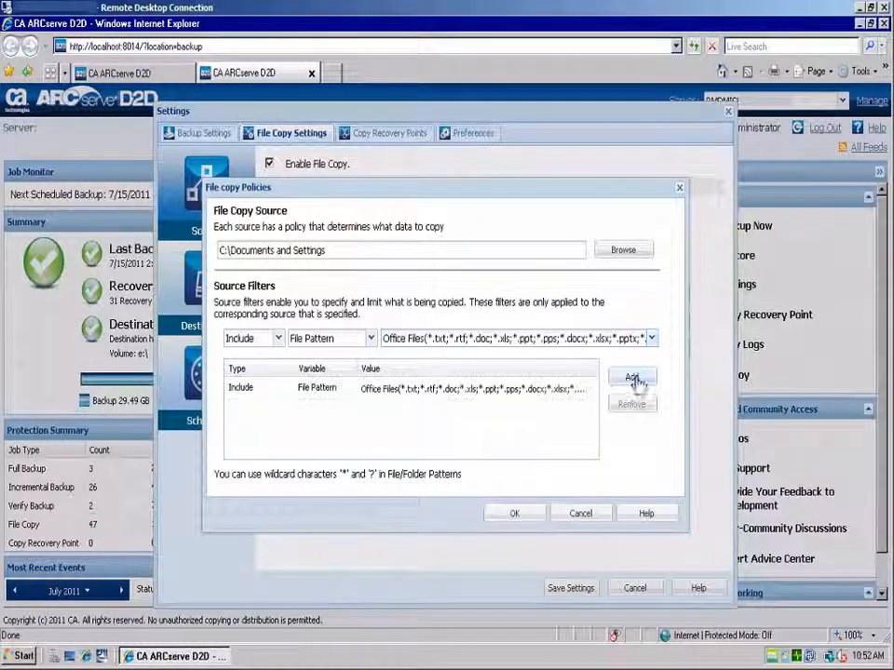
{"action": "left_click", "coordinate": [514, 513]}
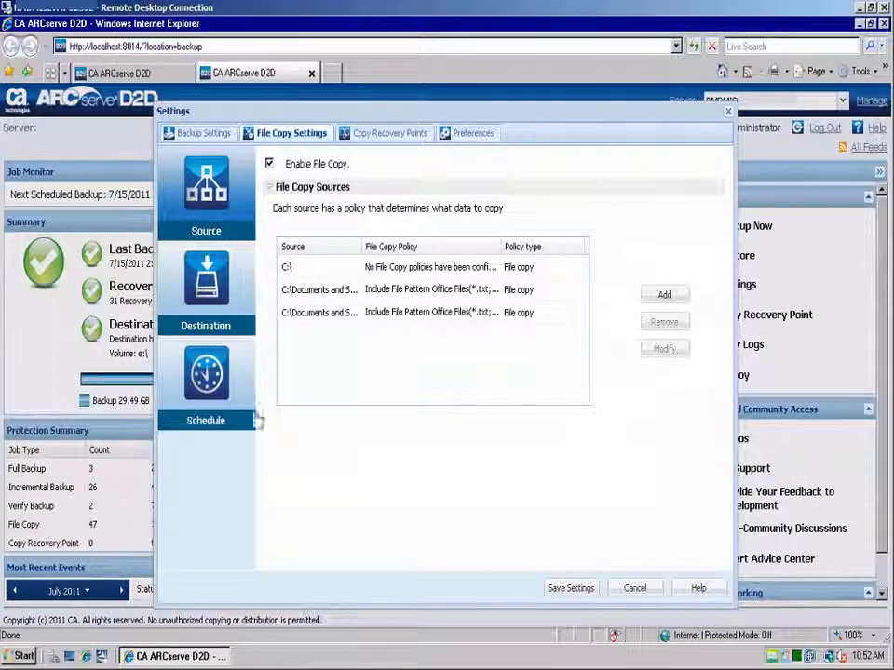
Set the file copy destination to 'File Copy to Cloud'
{"action": "left_click", "coordinate": [206, 284]}
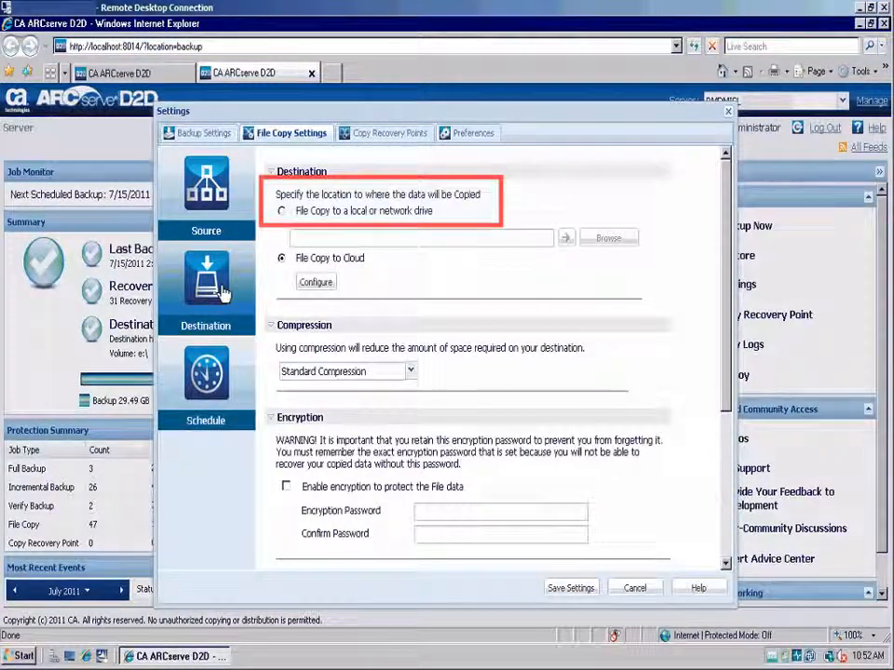
{"action": "left_click", "coordinate": [281, 258]}
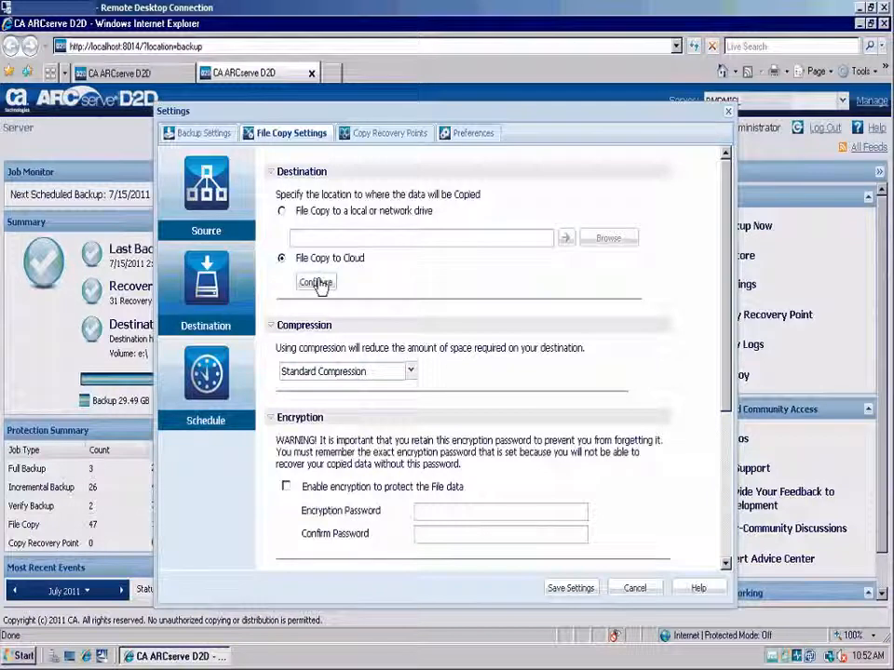
{"action": "left_click", "coordinate": [316, 282]}
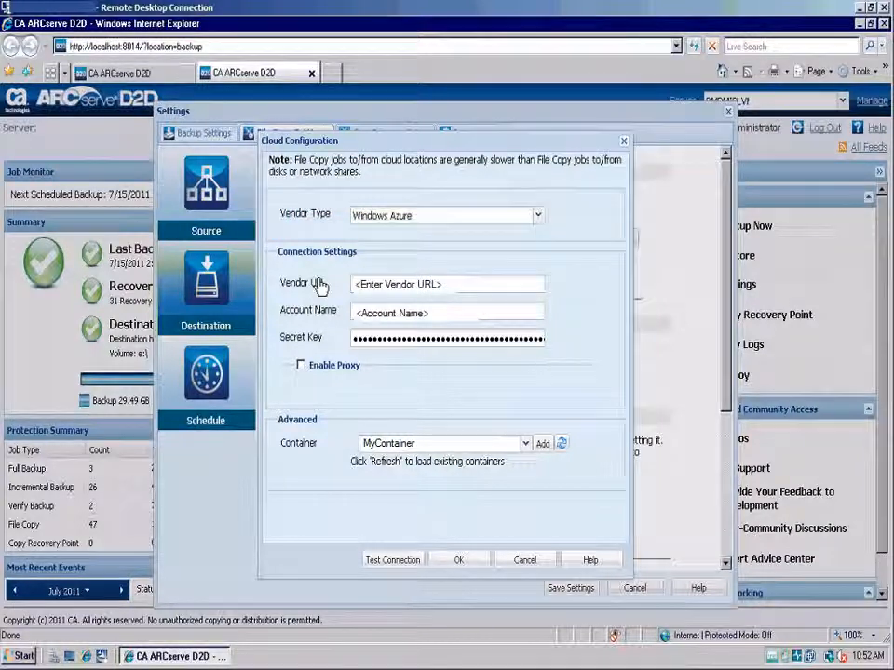
{"action": "mouse_move", "coordinate": [537, 240]}
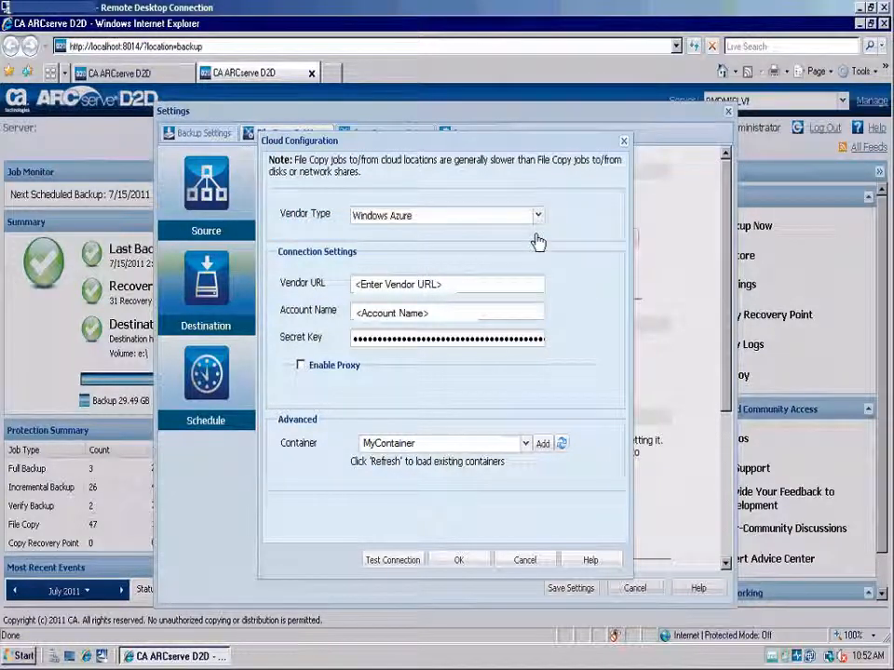
{"action": "left_click", "coordinate": [537, 215]}
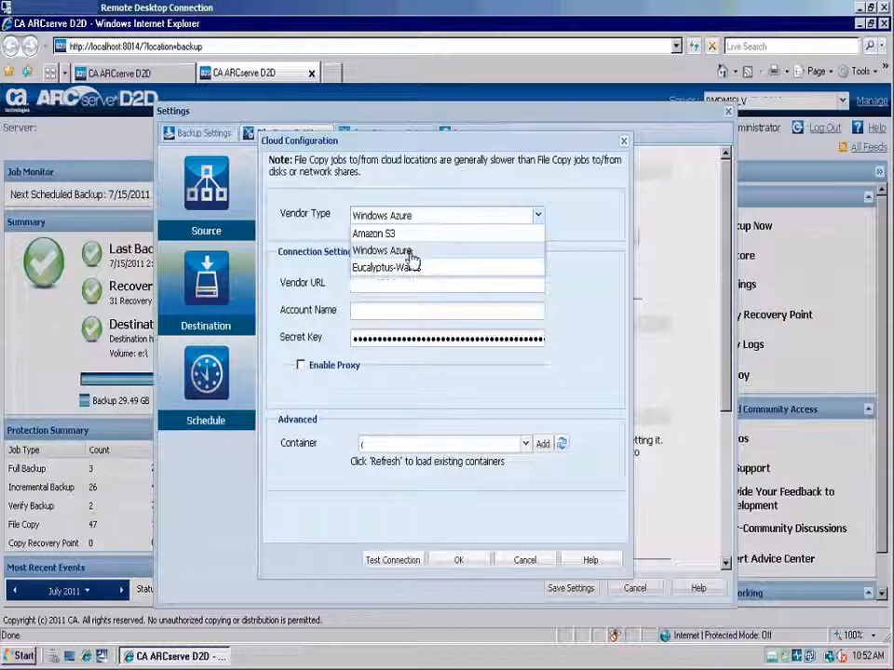
{"action": "left_click", "coordinate": [382, 251]}
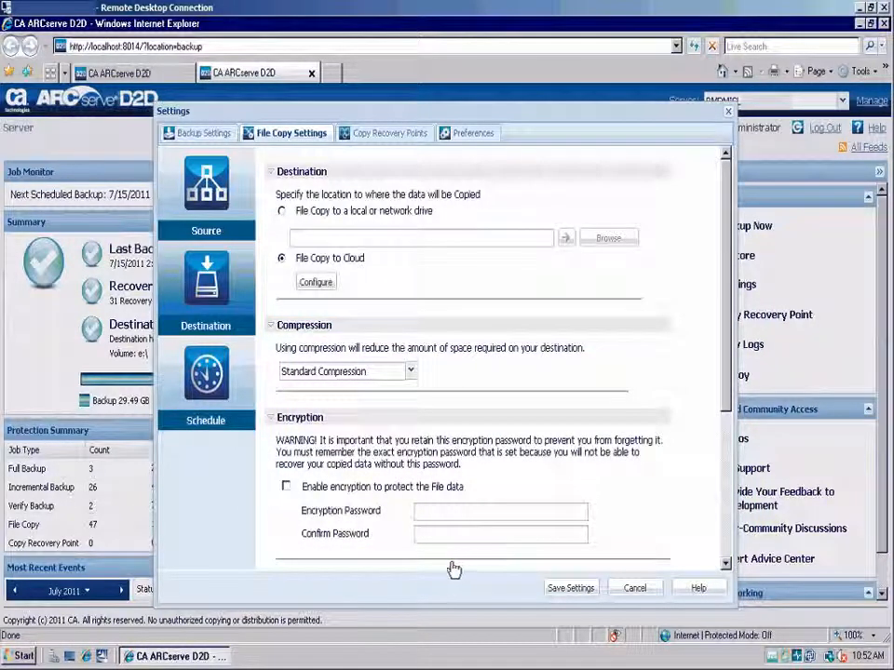
Set retention to 4 years and 15 file versions, then copy files after every 5 backups
{"action": "scroll", "scroll_direction": "down", "scroll_amount": 3}
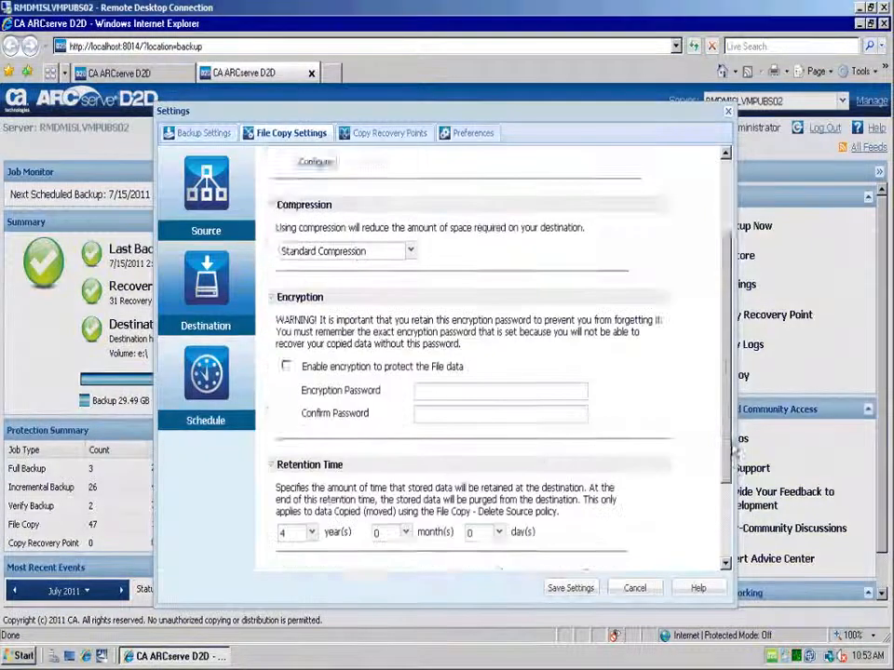
{"action": "scroll", "scroll_direction": "down", "scroll_amount": 3}
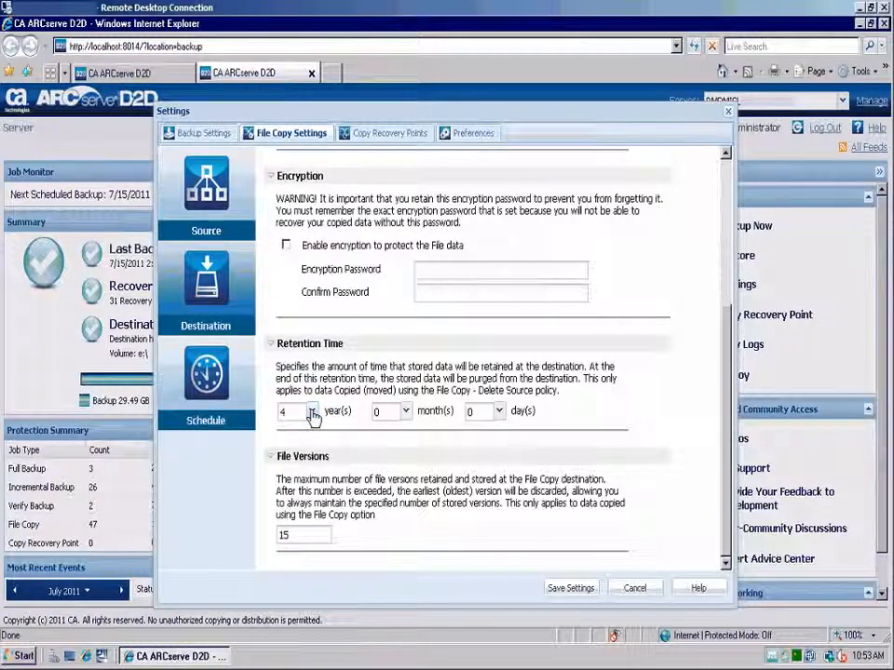
{"action": "left_click", "coordinate": [314, 412]}
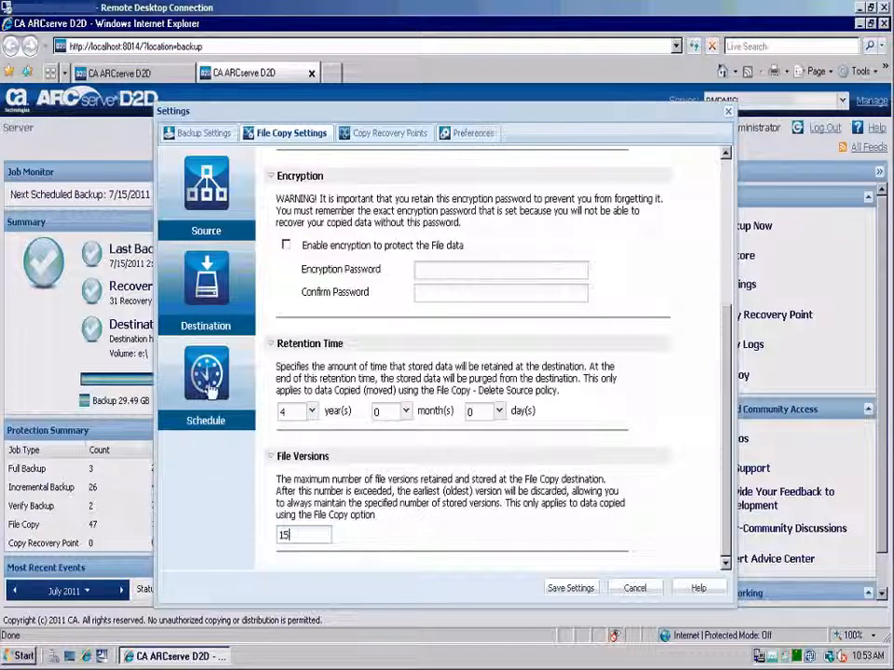
{"action": "left_click", "coordinate": [206, 382]}
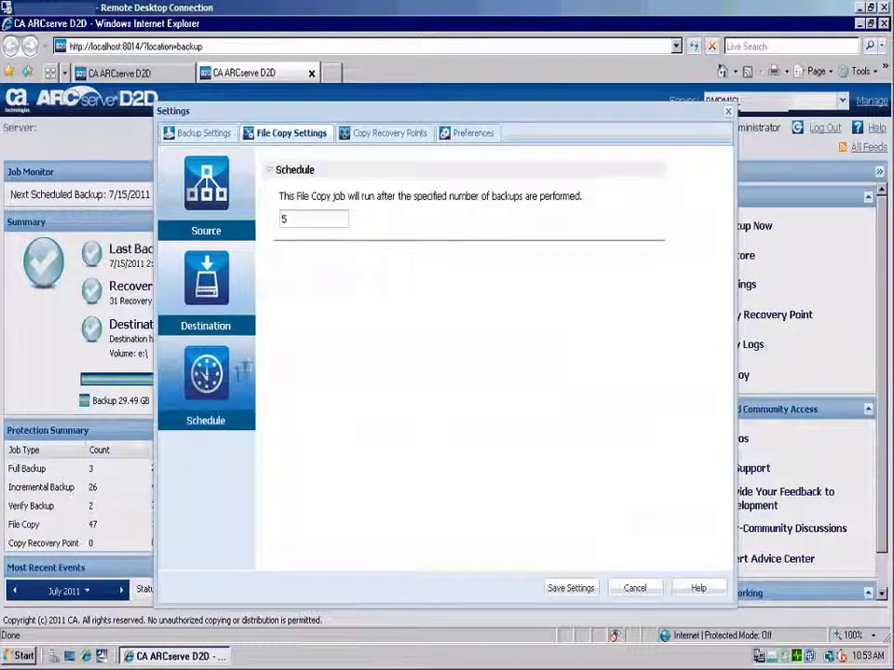
{"action": "left_click", "coordinate": [314, 218]}
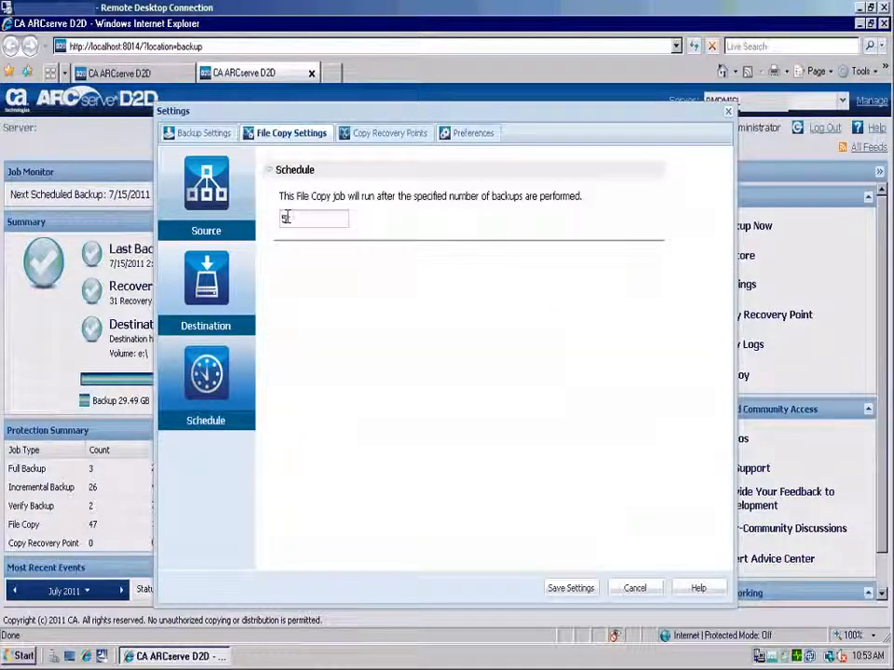